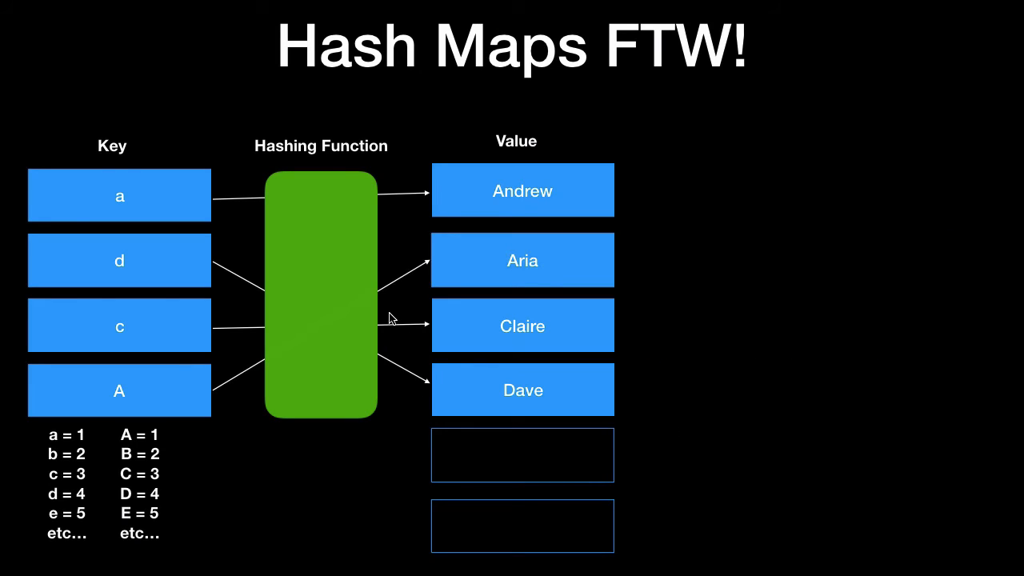
pyautogui.moveTo(266, 331)
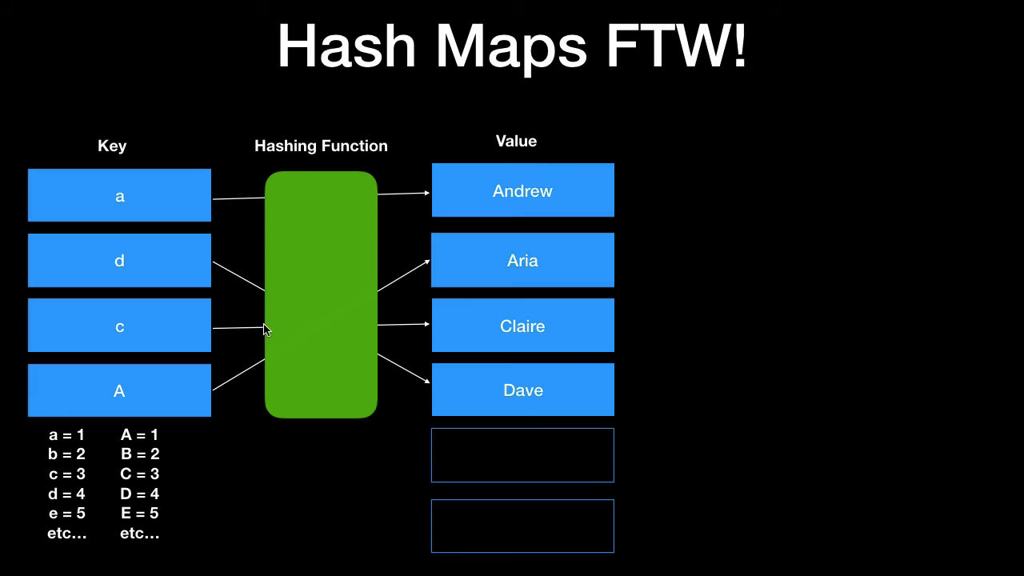
pyautogui.moveTo(355, 246)
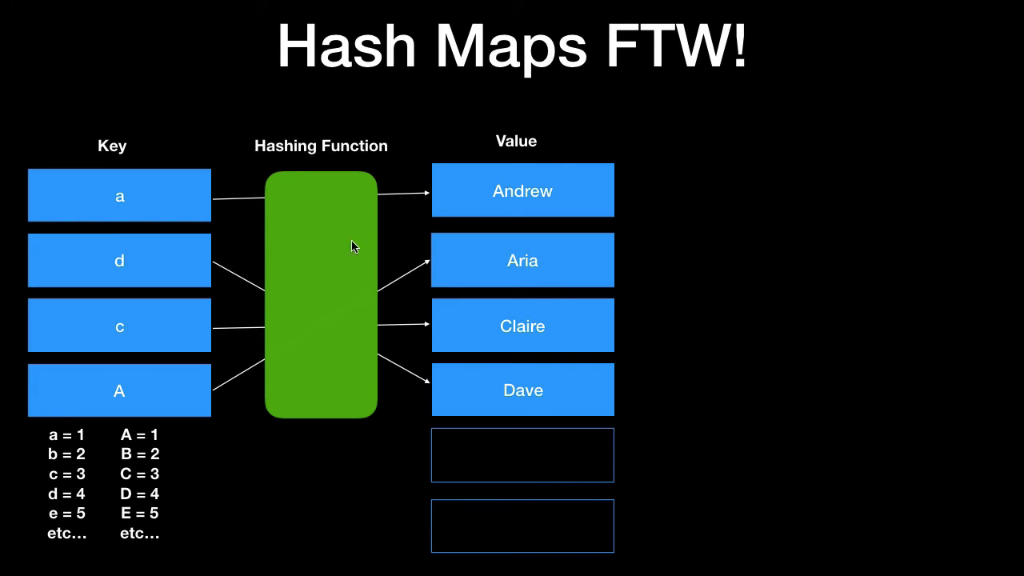
pyautogui.moveTo(227, 408)
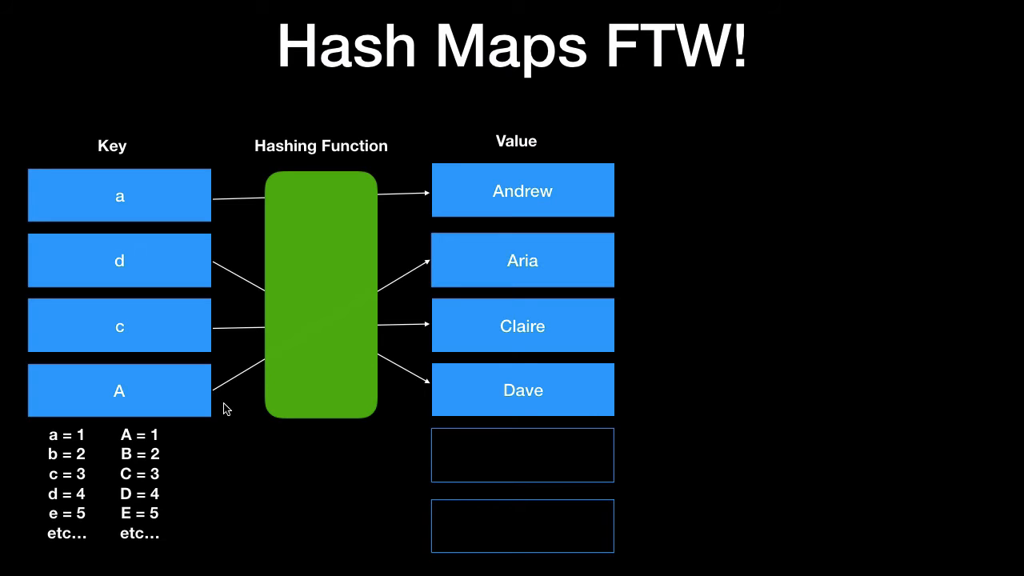
pyautogui.moveTo(87, 445)
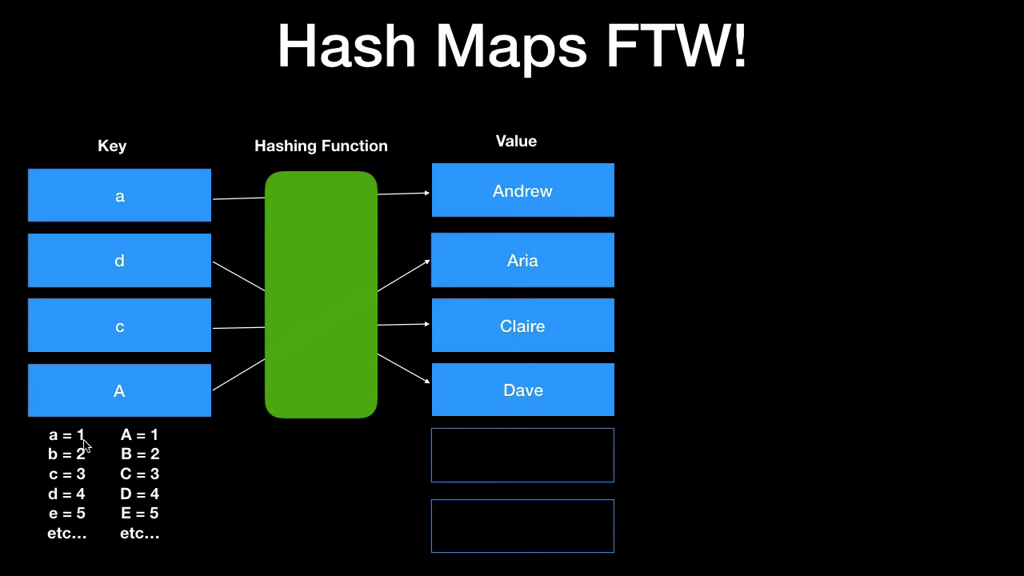
pyautogui.moveTo(101, 439)
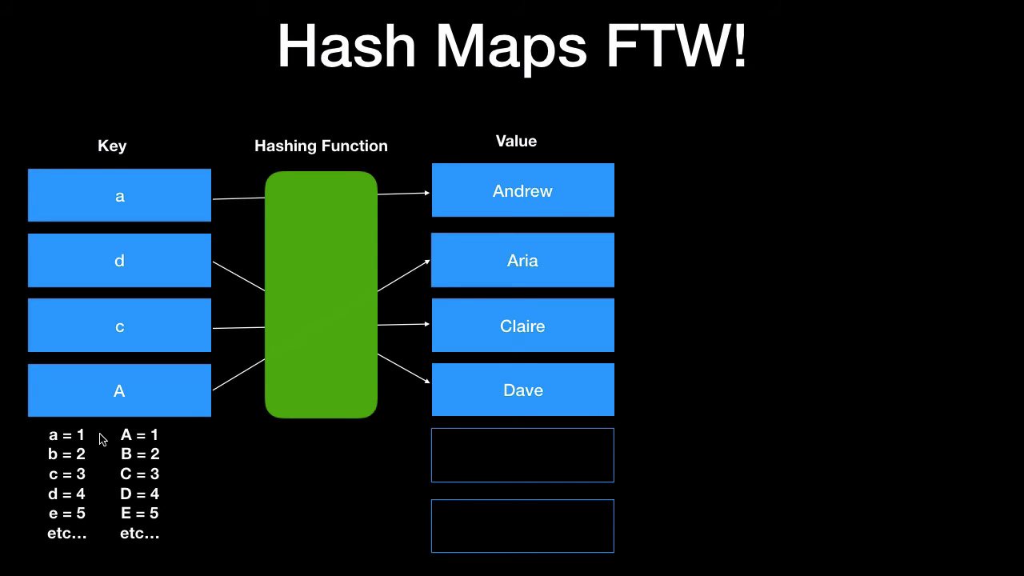
pyautogui.moveTo(192, 421)
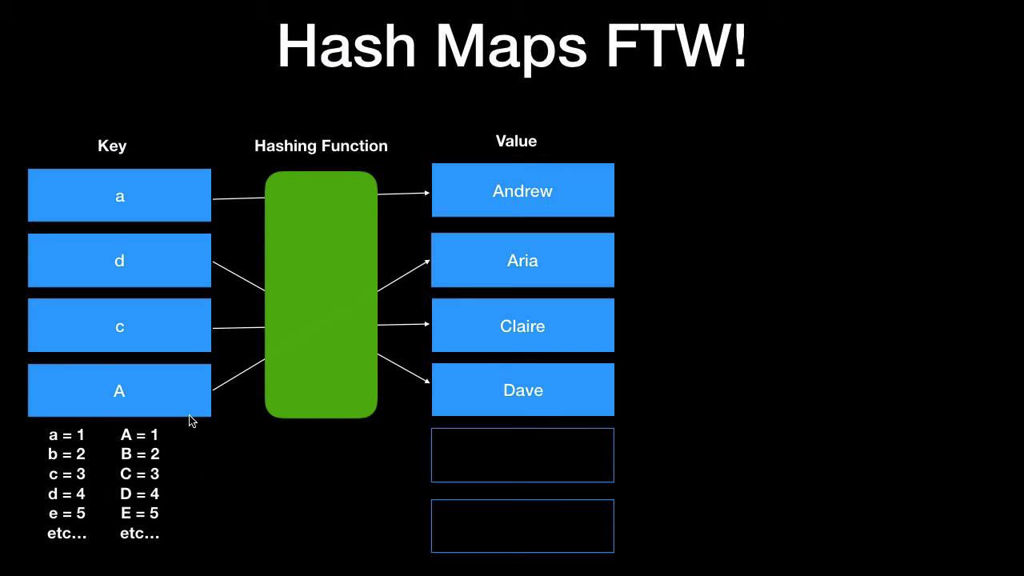
pyautogui.moveTo(280, 179)
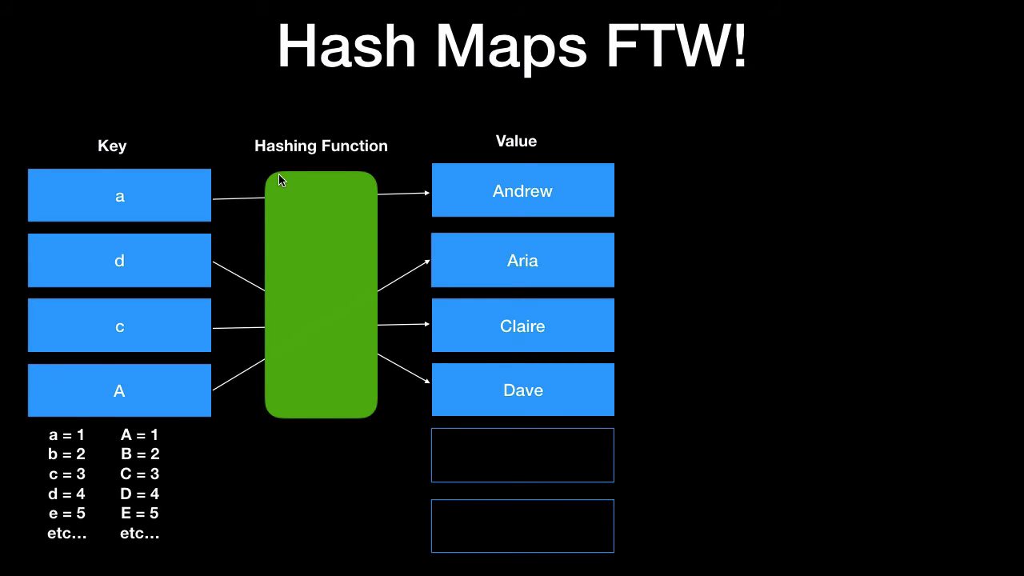
pyautogui.moveTo(312, 183)
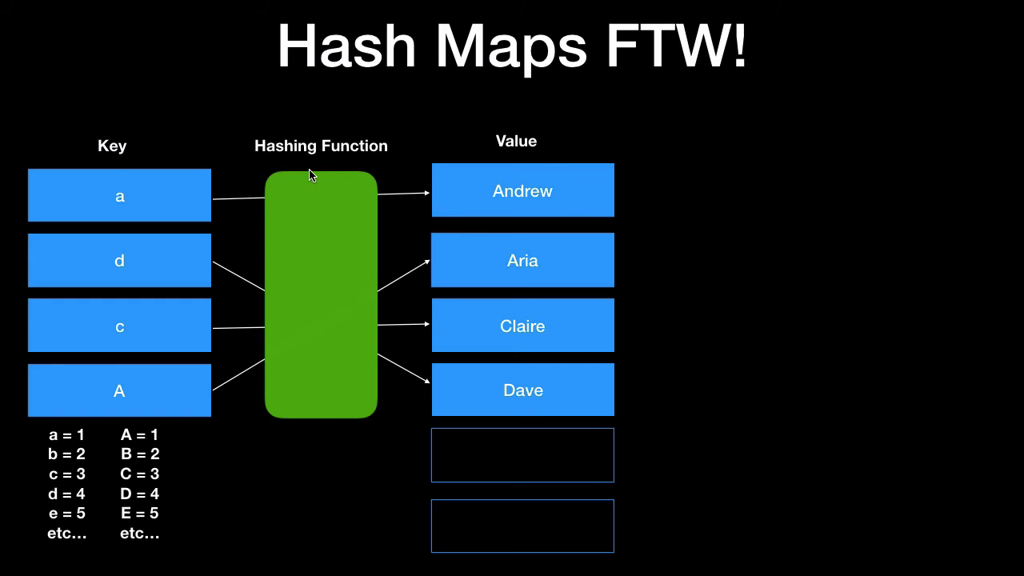
pyautogui.moveTo(384, 147)
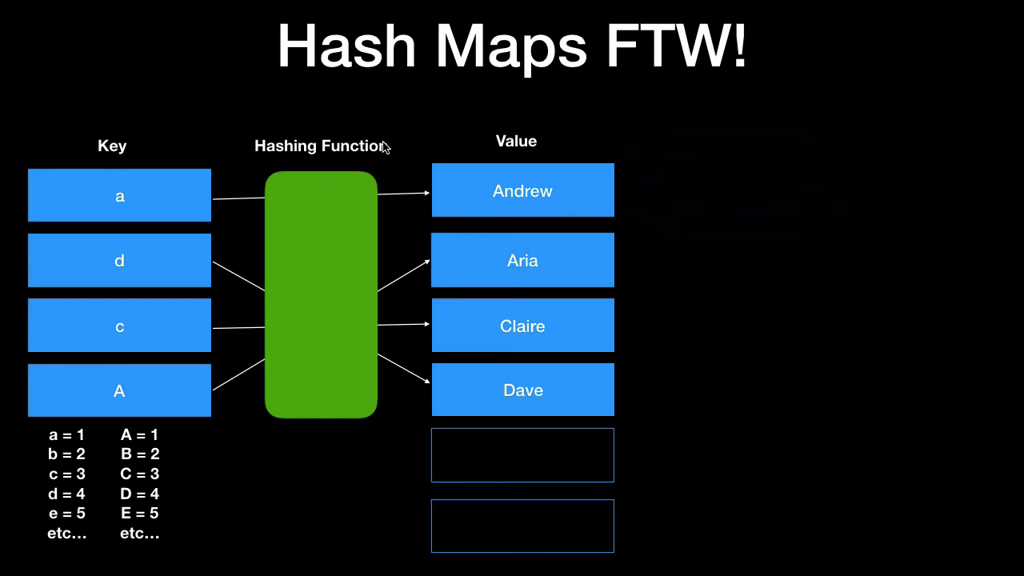